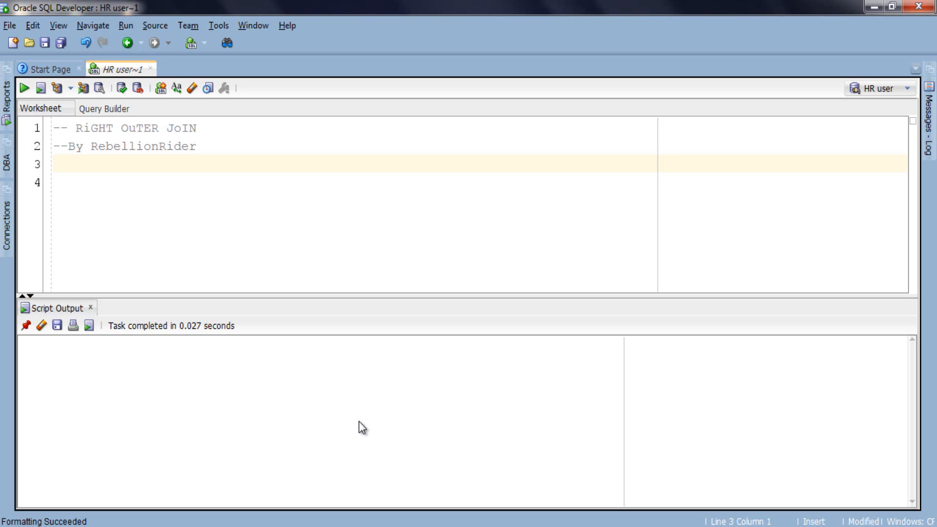
Write and run CREATE TABLE emp with emp_id primary key, emp_name and emp_salary NUMBER.
text(CREATE TABE=)
click(479, 182)
text(emp_id NUMBER(2) CONSTRAINT emp)
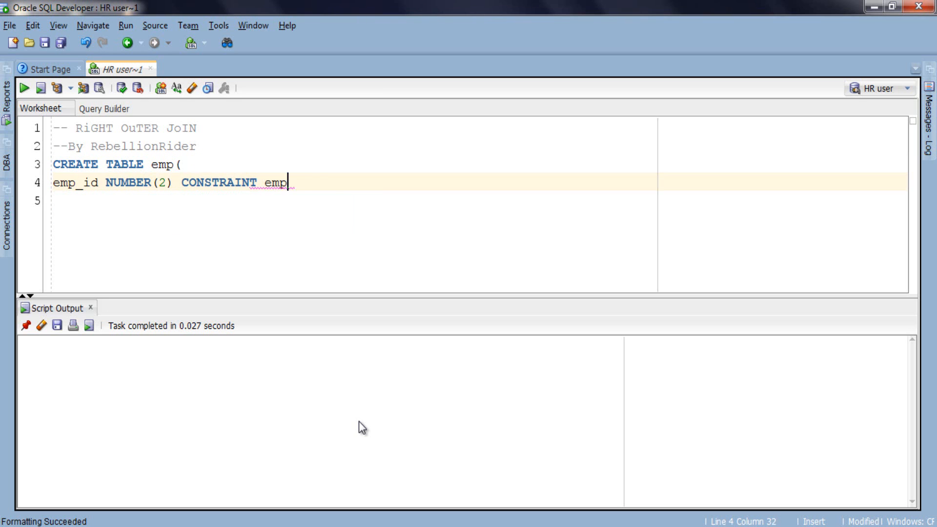
text(_col1_pk PRIMARY KEY,)
click(353, 200)
text(emp_name VARCHAR2(20),)
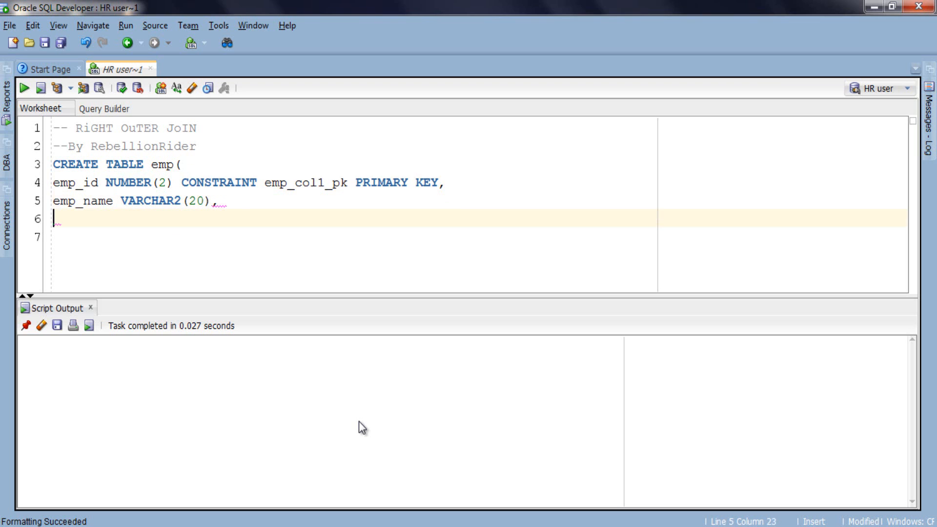
text(emp_salary NUMBER(5)
click(354, 237)
text();)
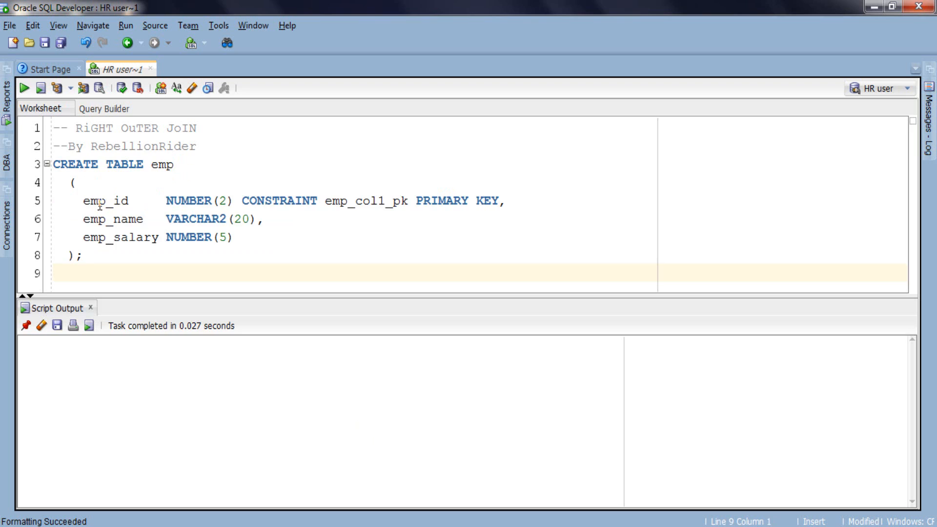
click(24, 88)
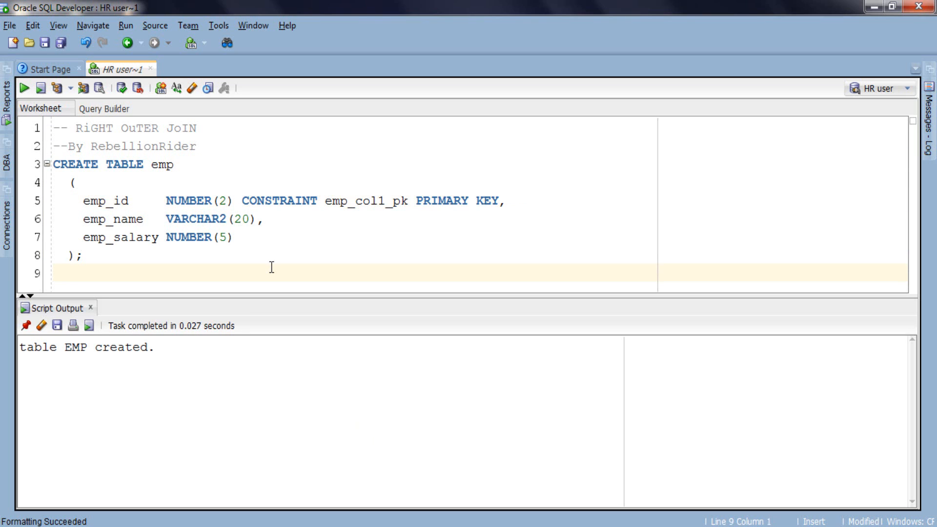
click(53, 274)
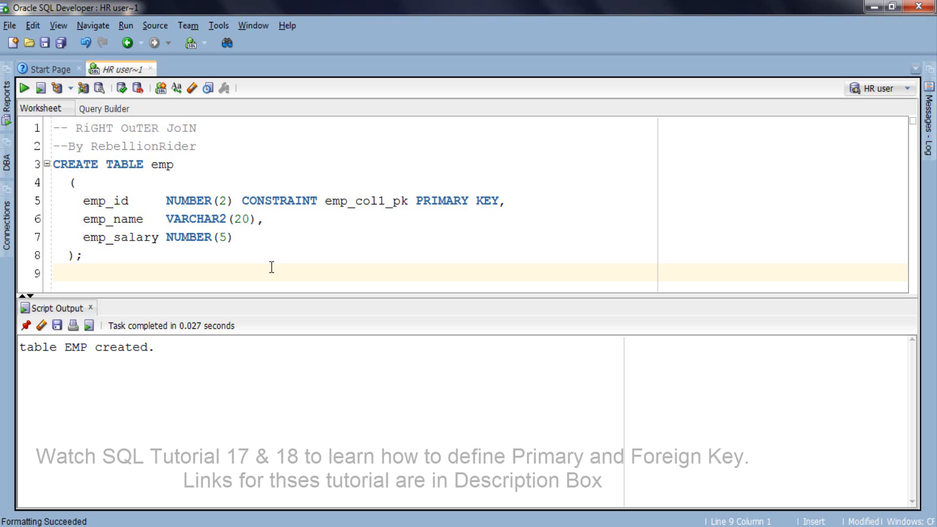
Write and run CREATE TABLE dept with dept_id primary key, dept_name and emp_id REFERENCES emp(emp_id).
text(CREATE TABLE dept()
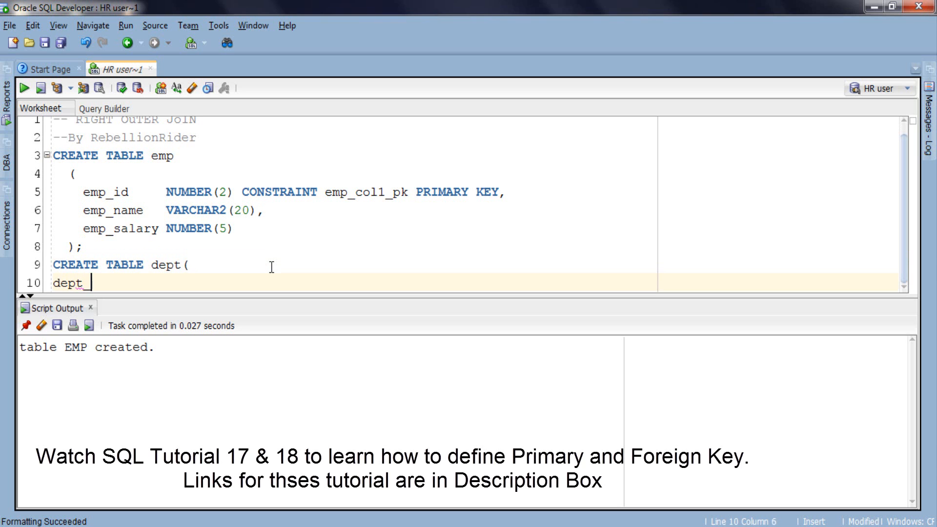
text(id NUMBER(2) CONSTRAINT dept_col1_pk PRIMARY KEY,)
text(emp_id CONSTRAINT dept_col2_fk)
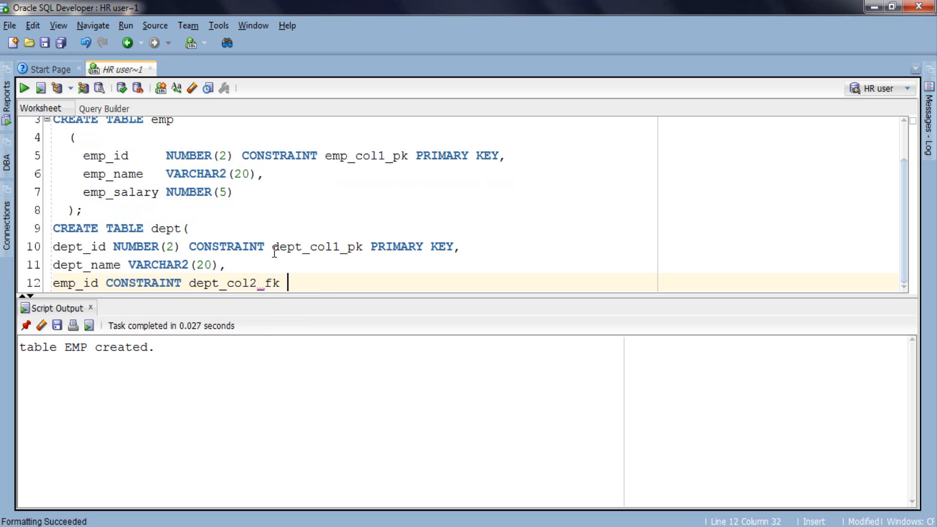
text(REFERENCES emp(e)
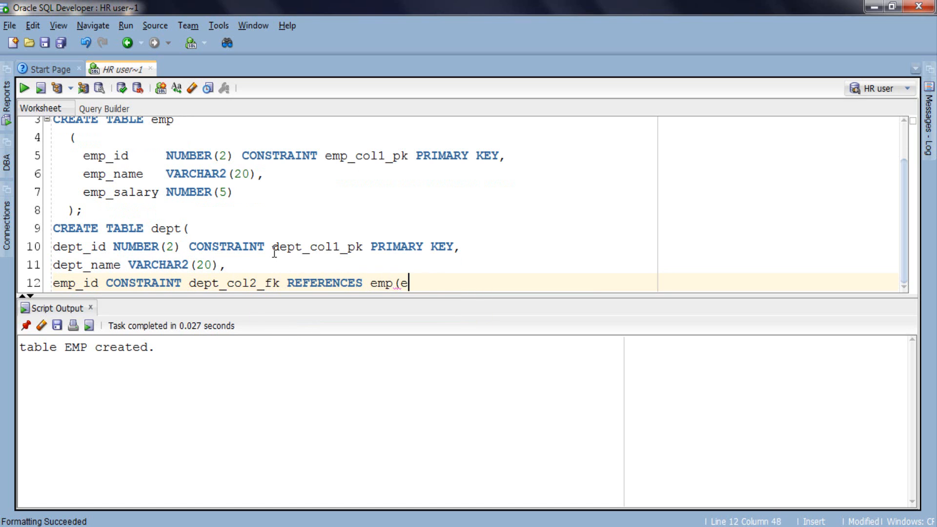
text(mp_id))
text();)
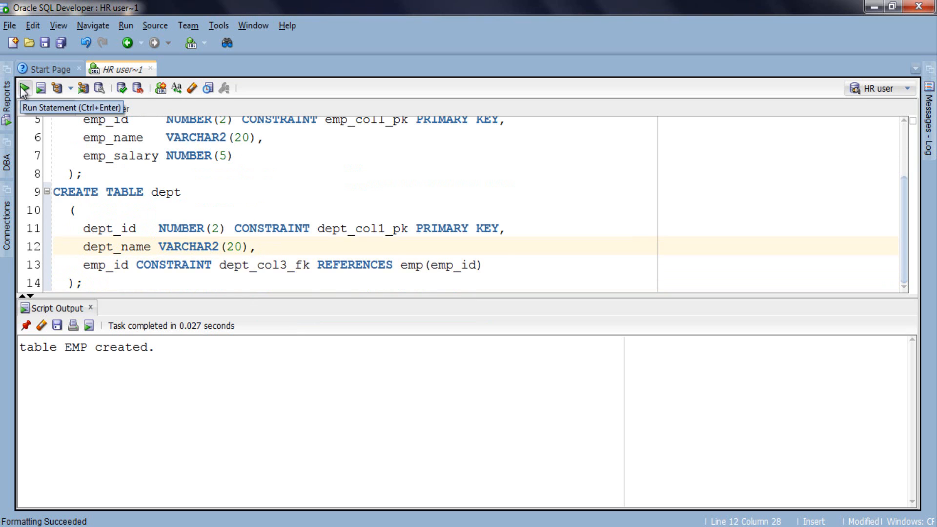
click(23, 87)
text(-------)
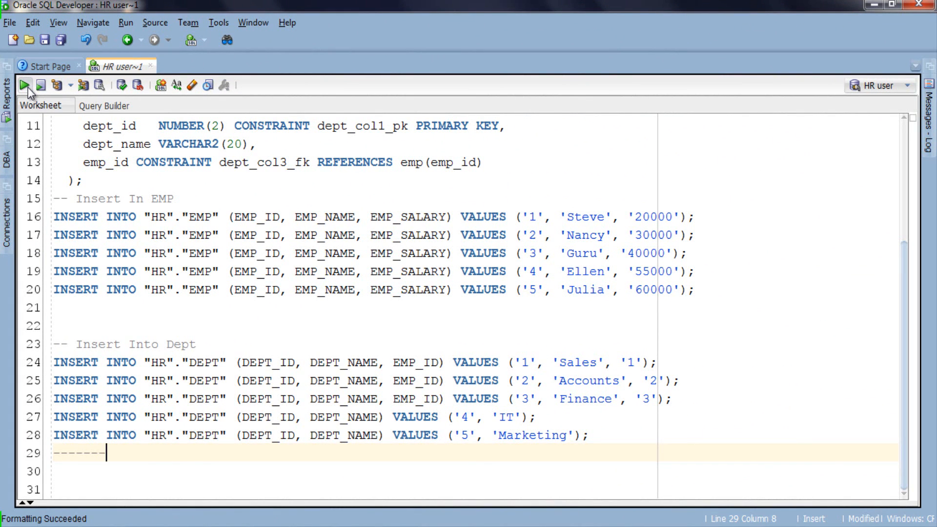
Run SELECT * FROM emp and write SELECT * FROM dept to list five rows each.
text(S)
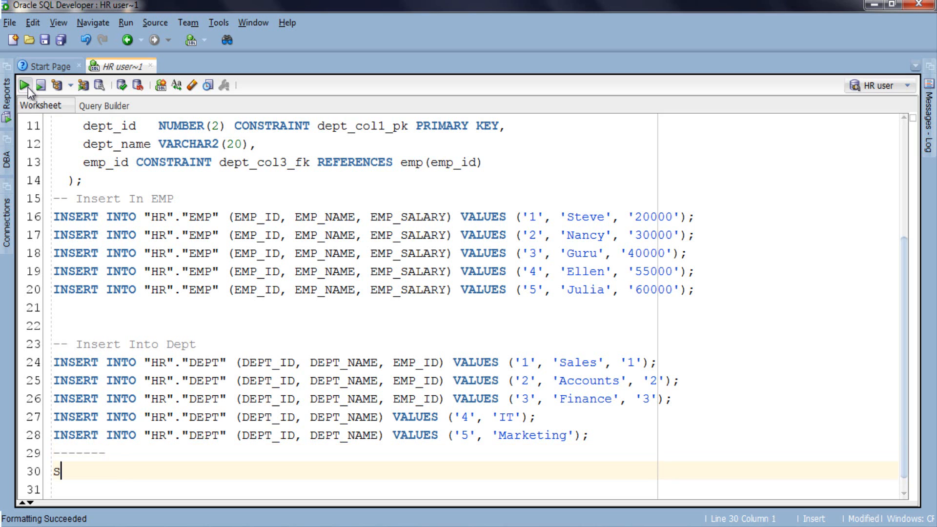
click(24, 84)
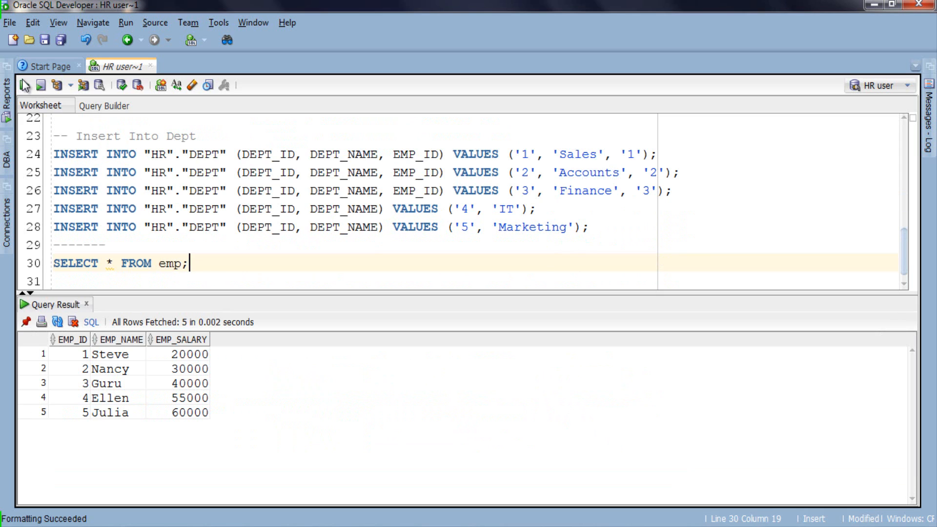
text(SELECT * FROM dept;)
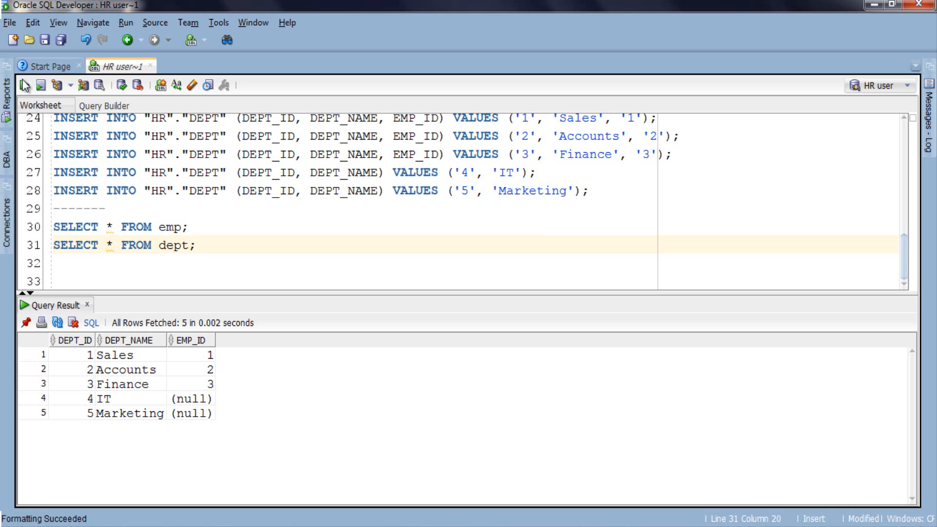
Add the comment '-- QUERY 1 RIGHT OUTER JOIN WITH ON CLAUSE' and hide the query results.
text(--)
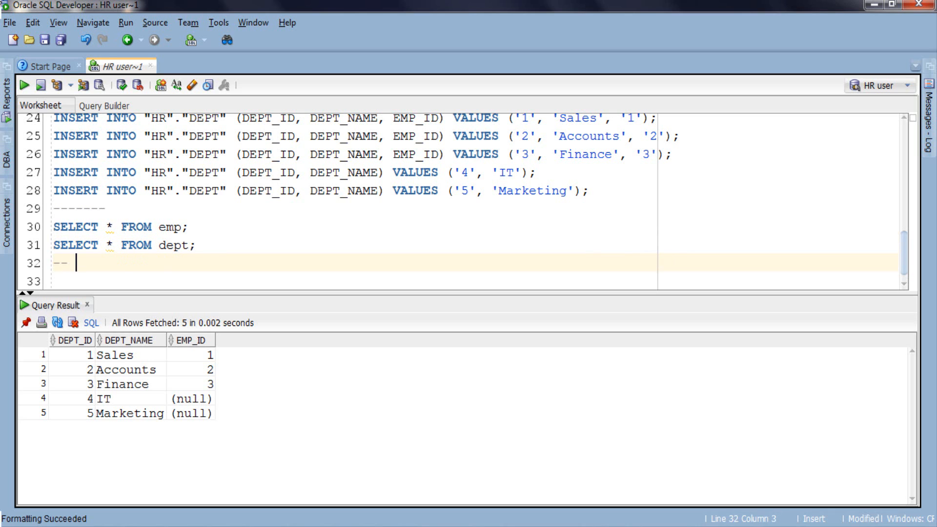
text(QUERY 1 RIGHT OUTER JOIN WITH ON CLAUS)
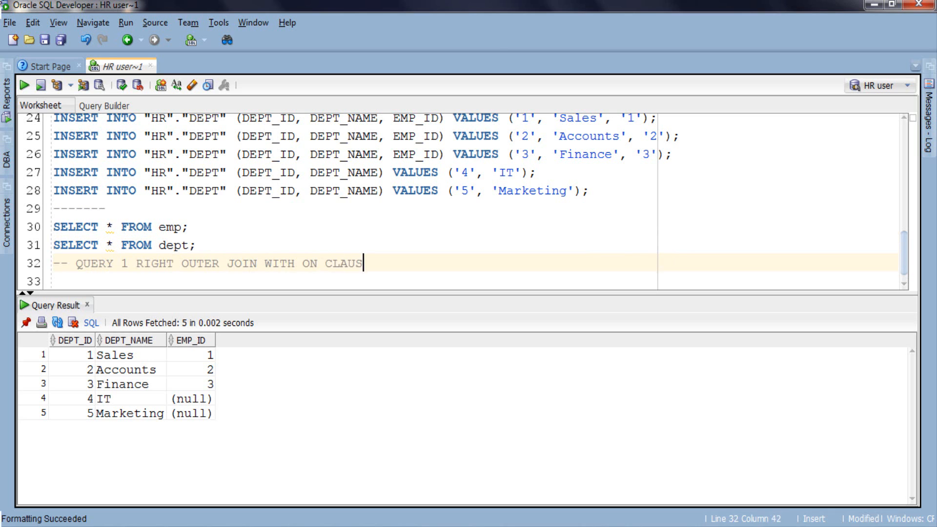
key(Return)
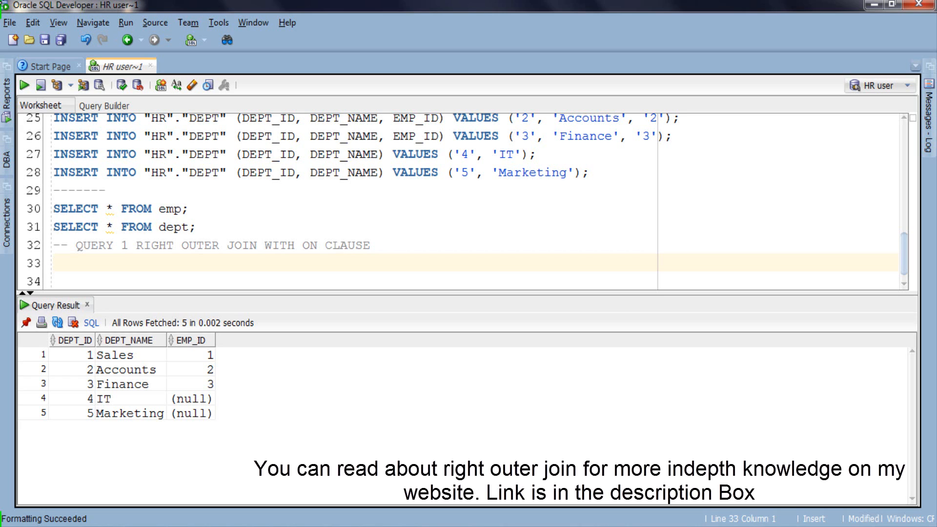
click(53, 261)
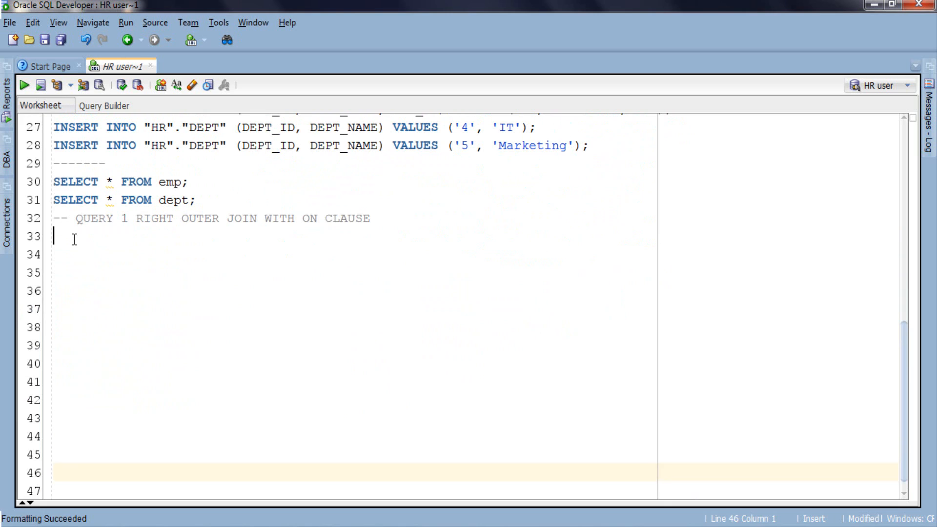
Write SELECT emp_name,dept_name FROM dept RIGHT OUTER JOIN emp ON(emp.emp_id = dept.emp_id);.
text(SELECT emp_name,dept_name FROM dept RIGHT OUTER JOIN emp ON (emp.emp_id = dept)
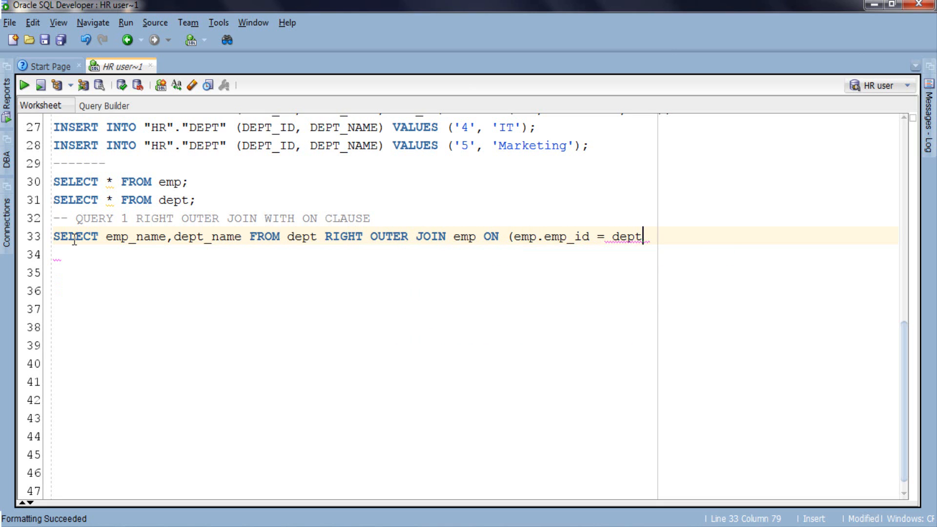
text(.emp_id);)
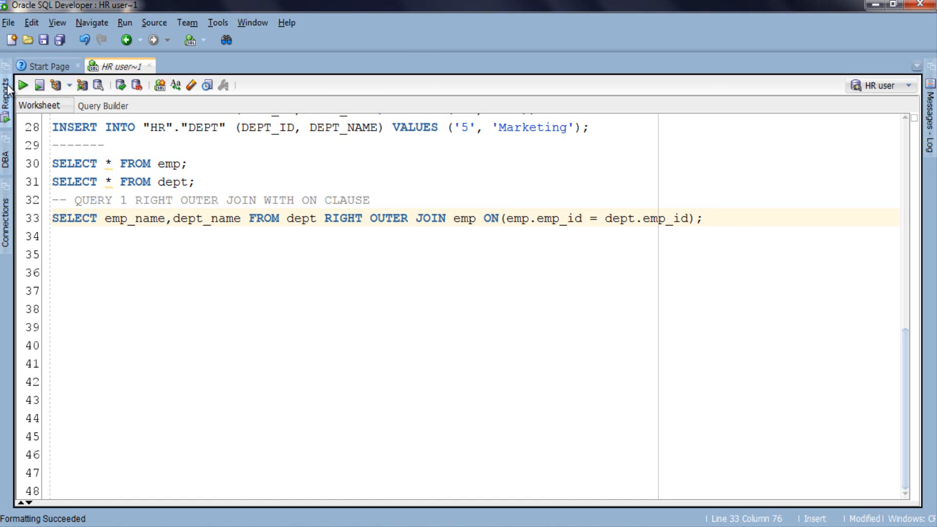
Run the ON-clause right outer join, listing five employees with Julia and Ellen null, and start the next comment.
click(10, 85)
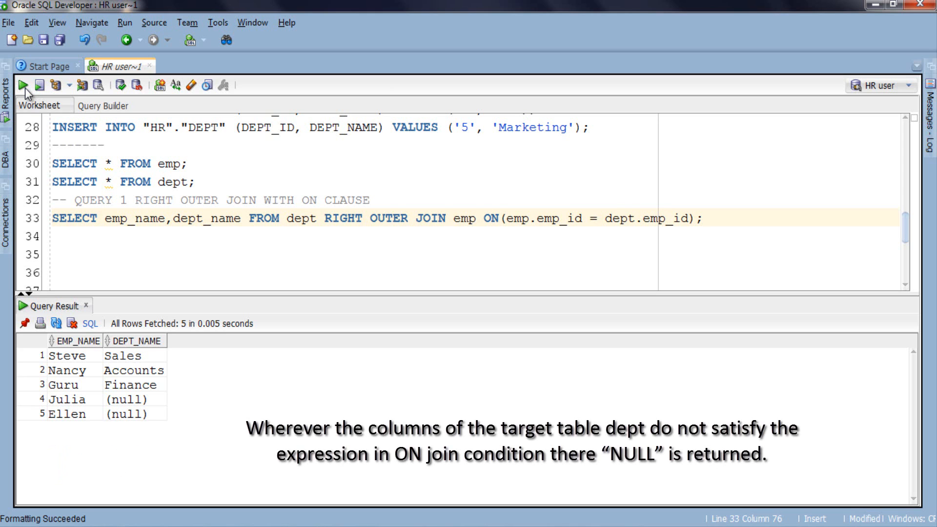
text(--)
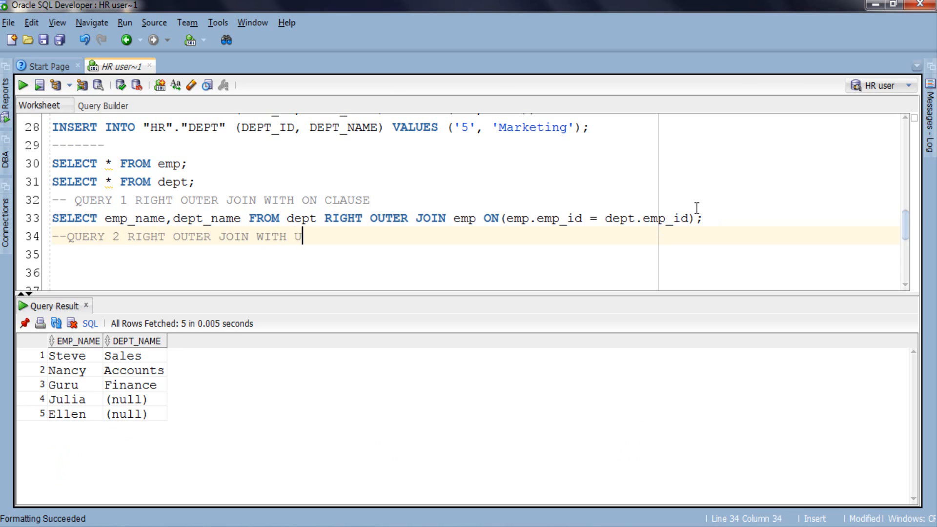
Finish the comment '--QUERY 2 RIGHT OUTER JOIN WITH USING CLAUSE'.
text(SING CLAUSE)
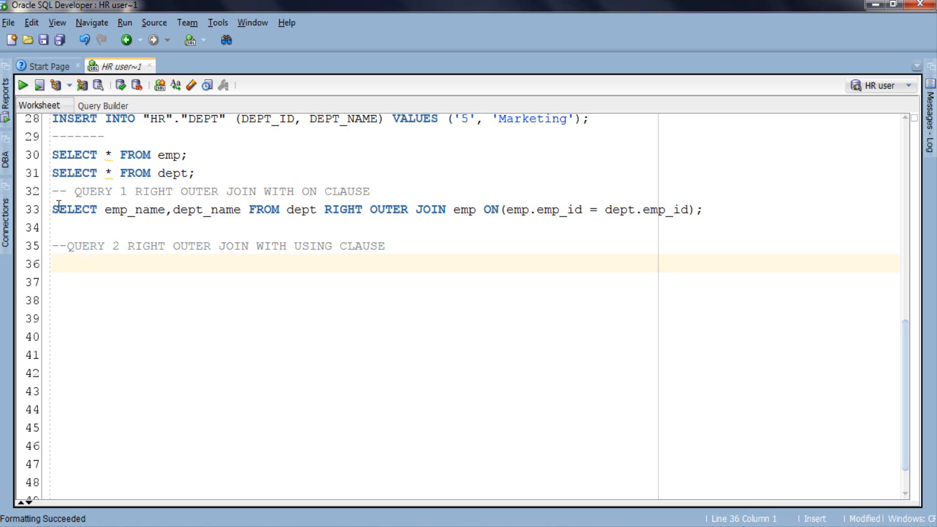
Select the whole first join query on line 33 and copy it for Query 2.
click(65, 209)
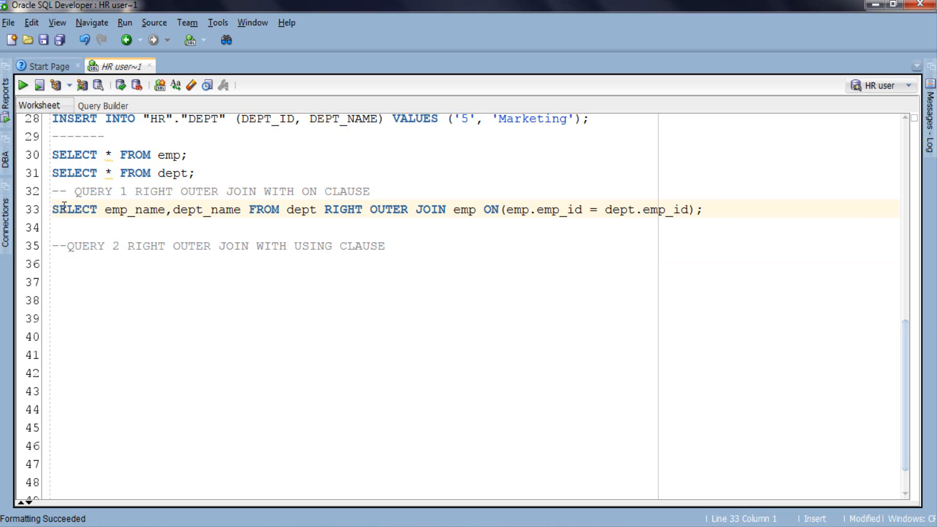
triple_click(358, 209)
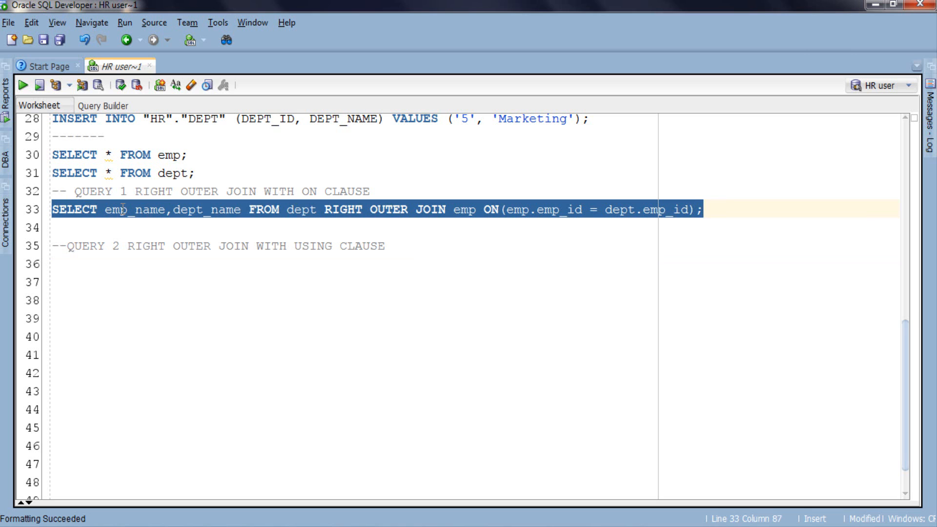
right_click(123, 209)
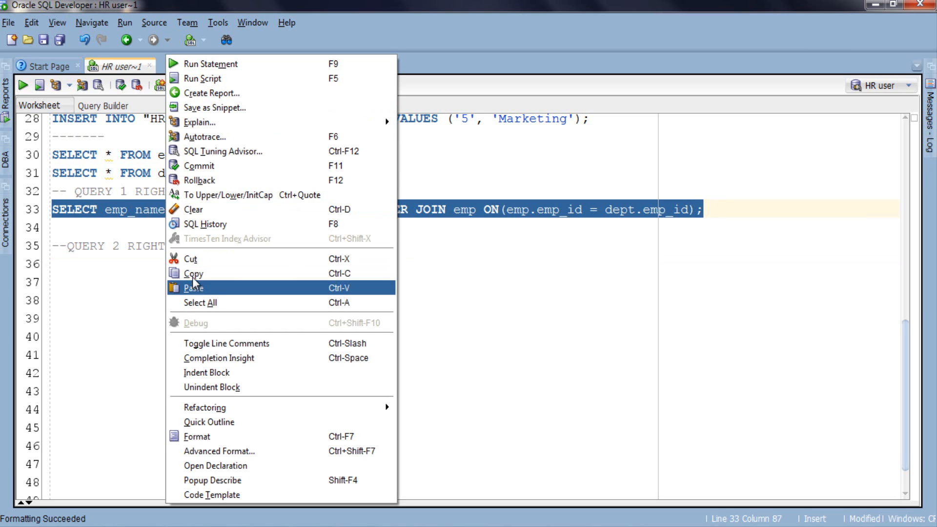
click(193, 287)
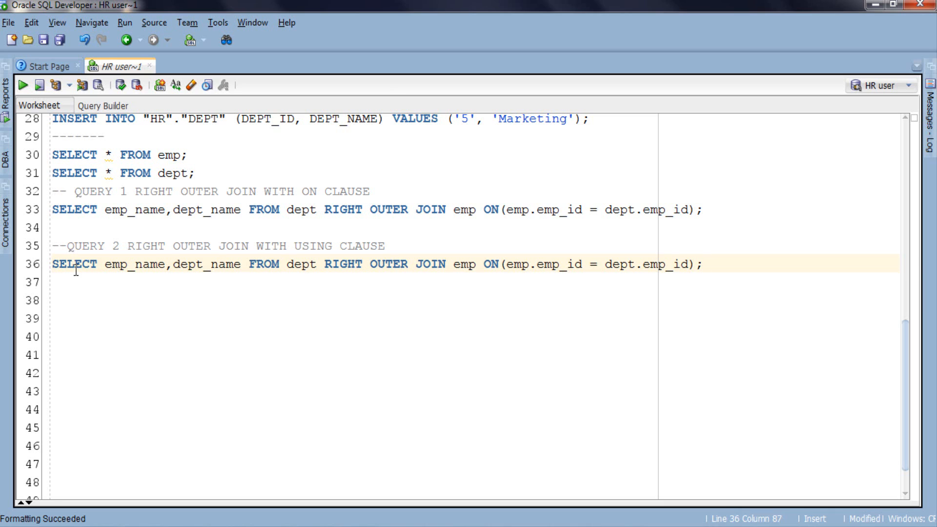
Replace the ON condition in the copied query with USING(emp_id);.
key(BackSpace)
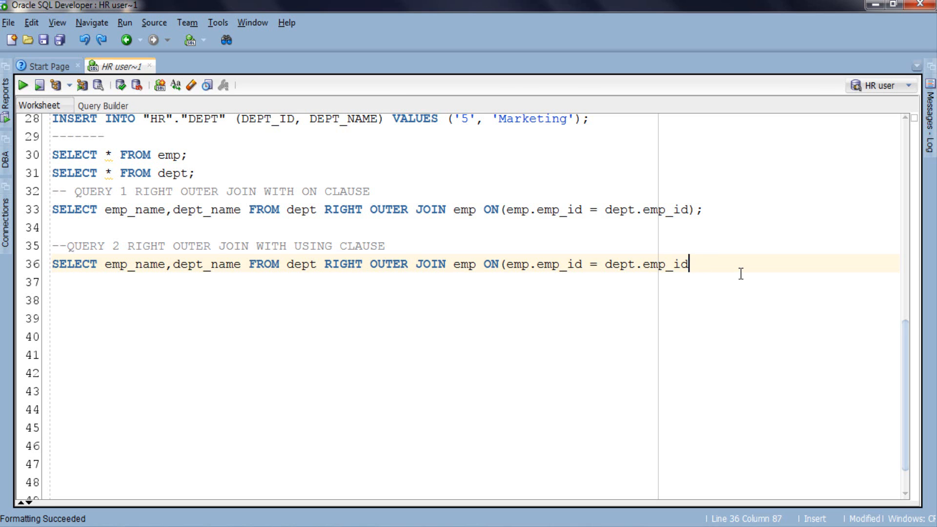
key(BackSpace)
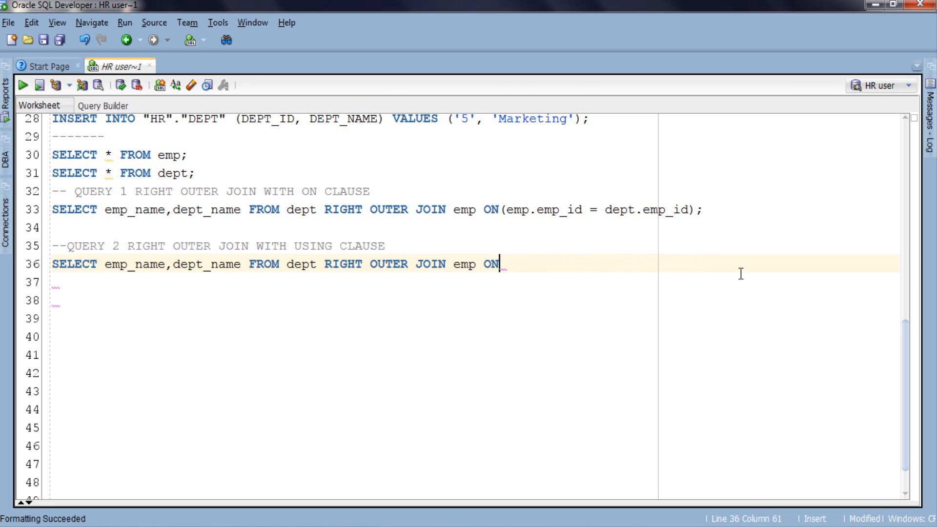
text(USING(emp)
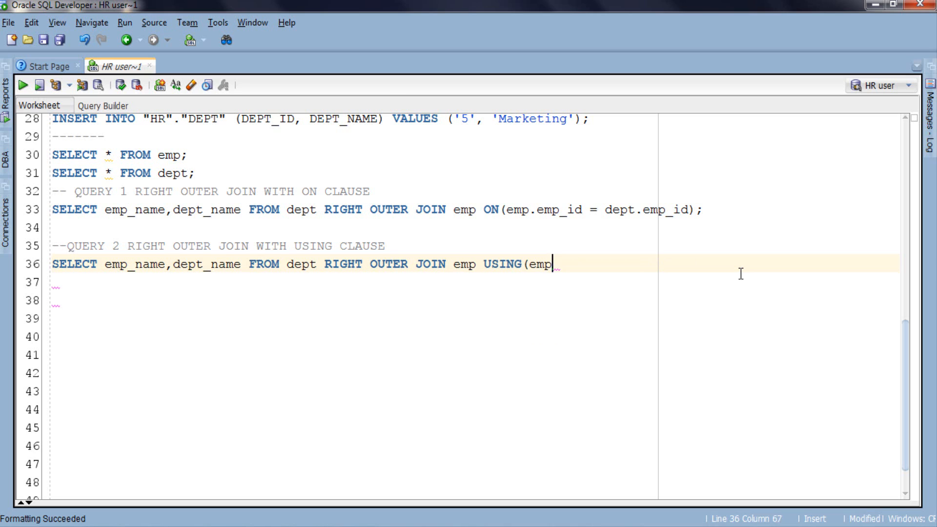
text(_id);)
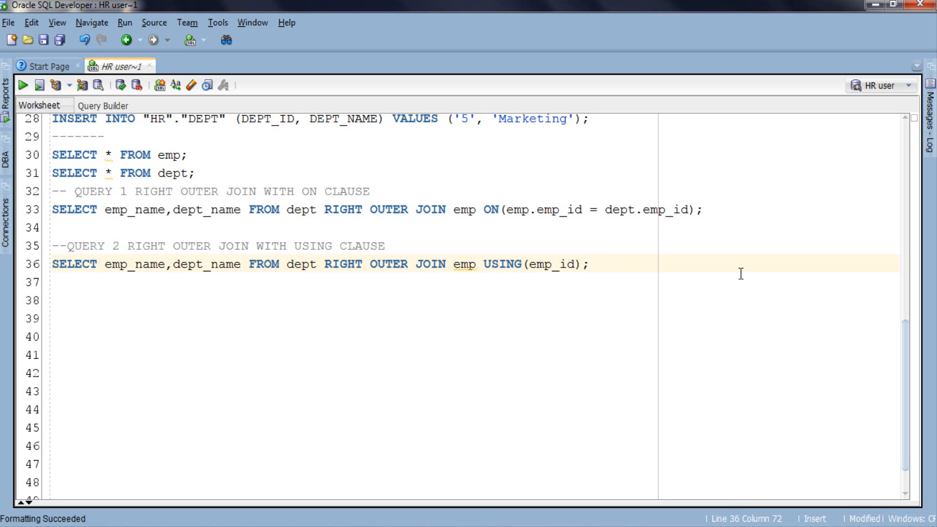
double_click(551, 265)
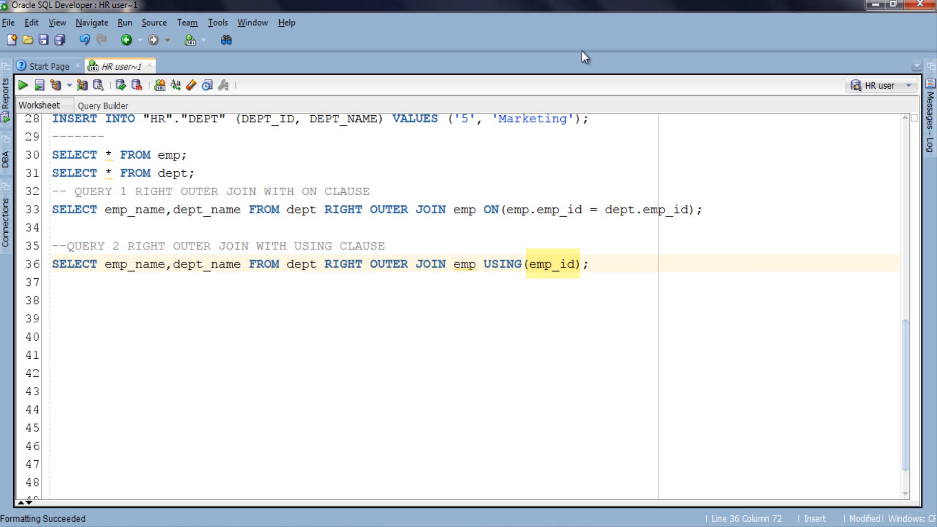
Run the USING-clause right outer join, returning five employees with Julia and Ellen null.
click(8, 84)
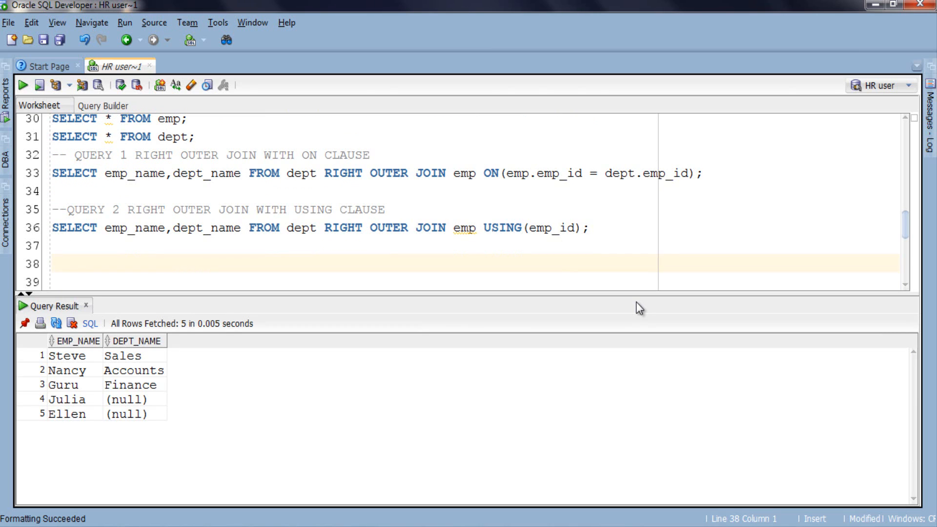
Add the heading comment '-- QUERY 3 RIGHT OUTER JOIN WITH WHERE CLAUSE' on line 38.
text(-- QUERY 3 RIGHT OUTER JOIN WITH WHERE CLAUSE)
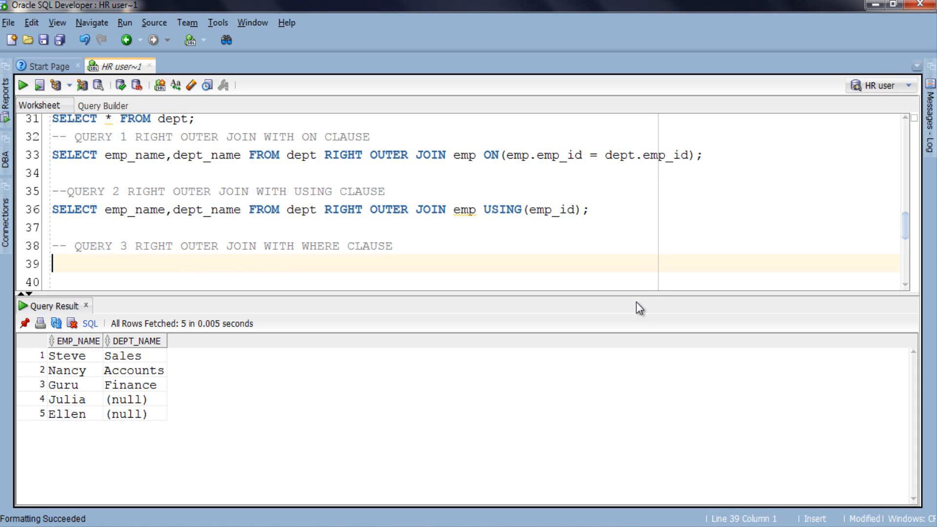
mouse_move(596, 268)
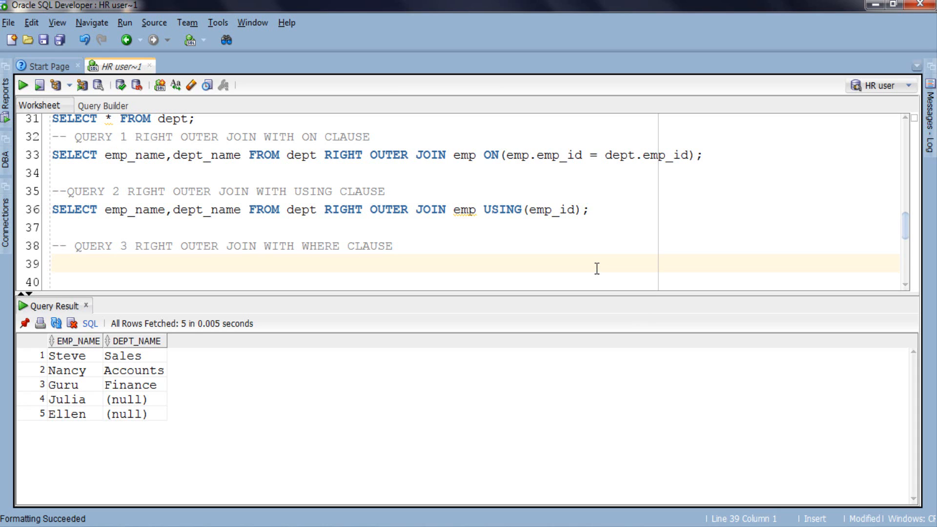
mouse_move(611, 209)
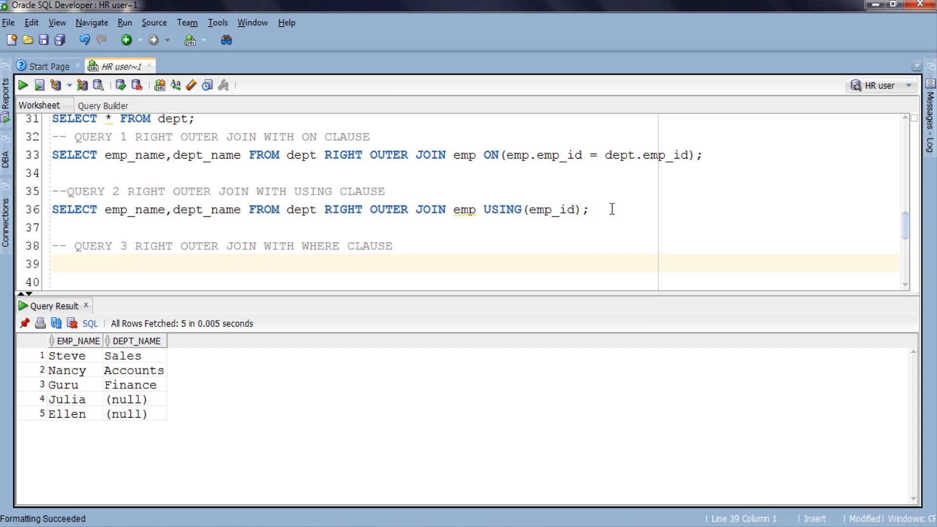
Copy the USING join as query 3 with WHERE emp.emp_salary > 50000 and run it, returning two employees.
click(592, 209)
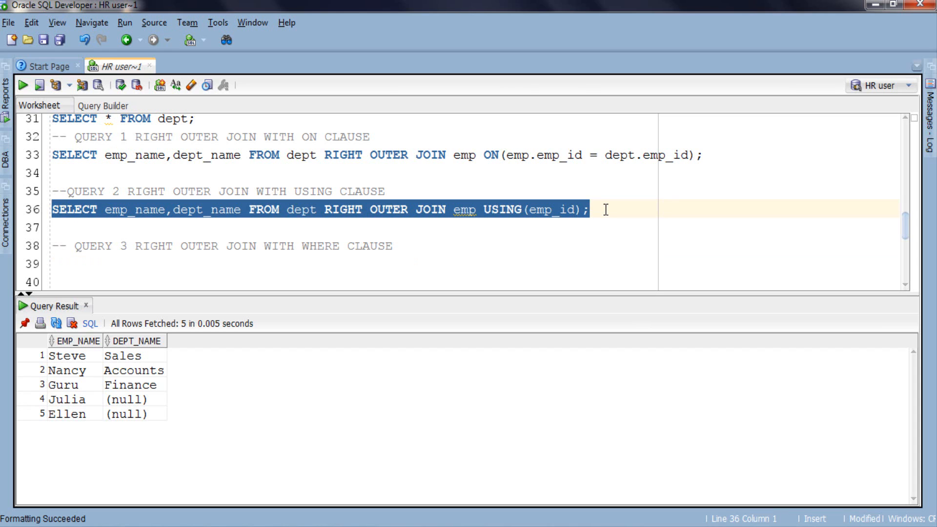
mouse_move(113, 223)
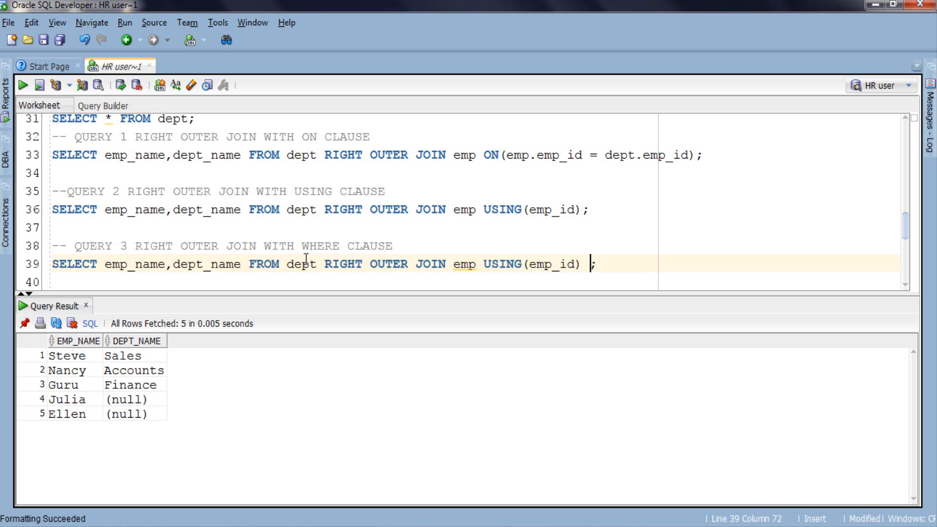
text(WHERE)
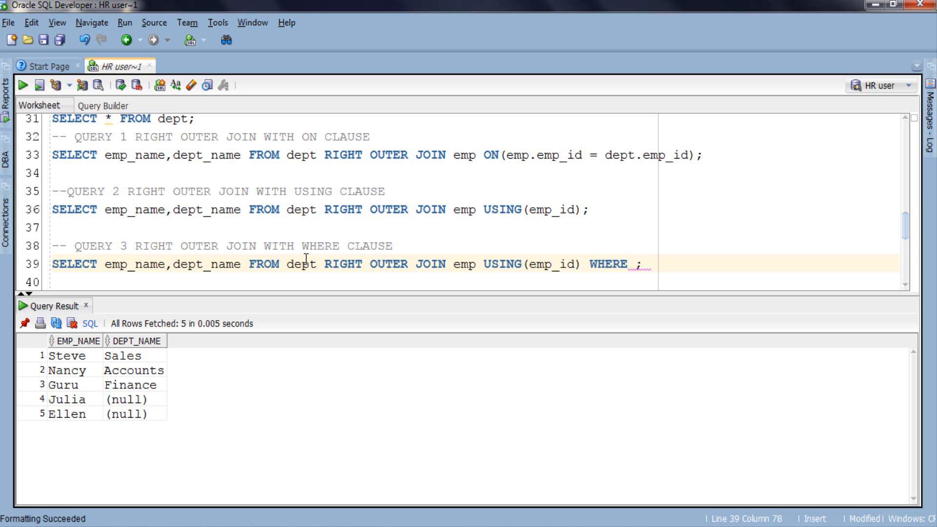
text((emp.emp_salary >50000)
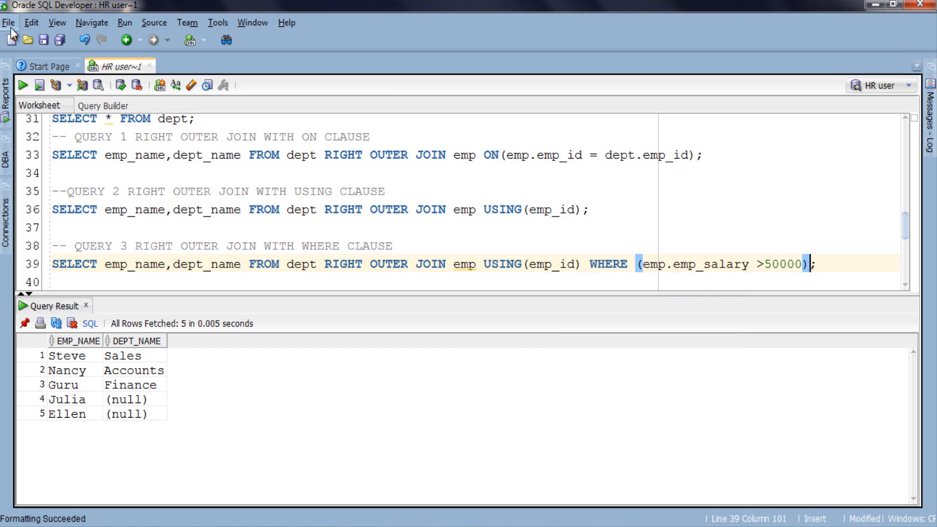
click(17, 85)
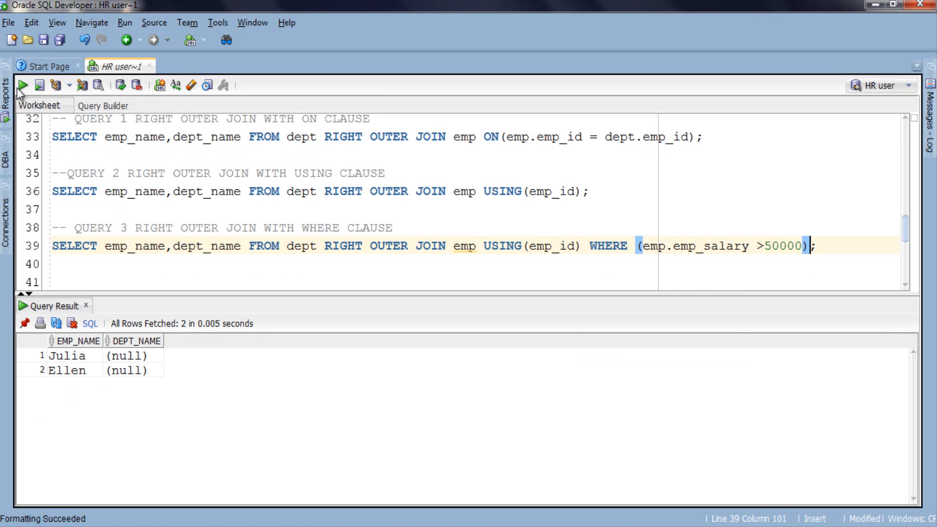